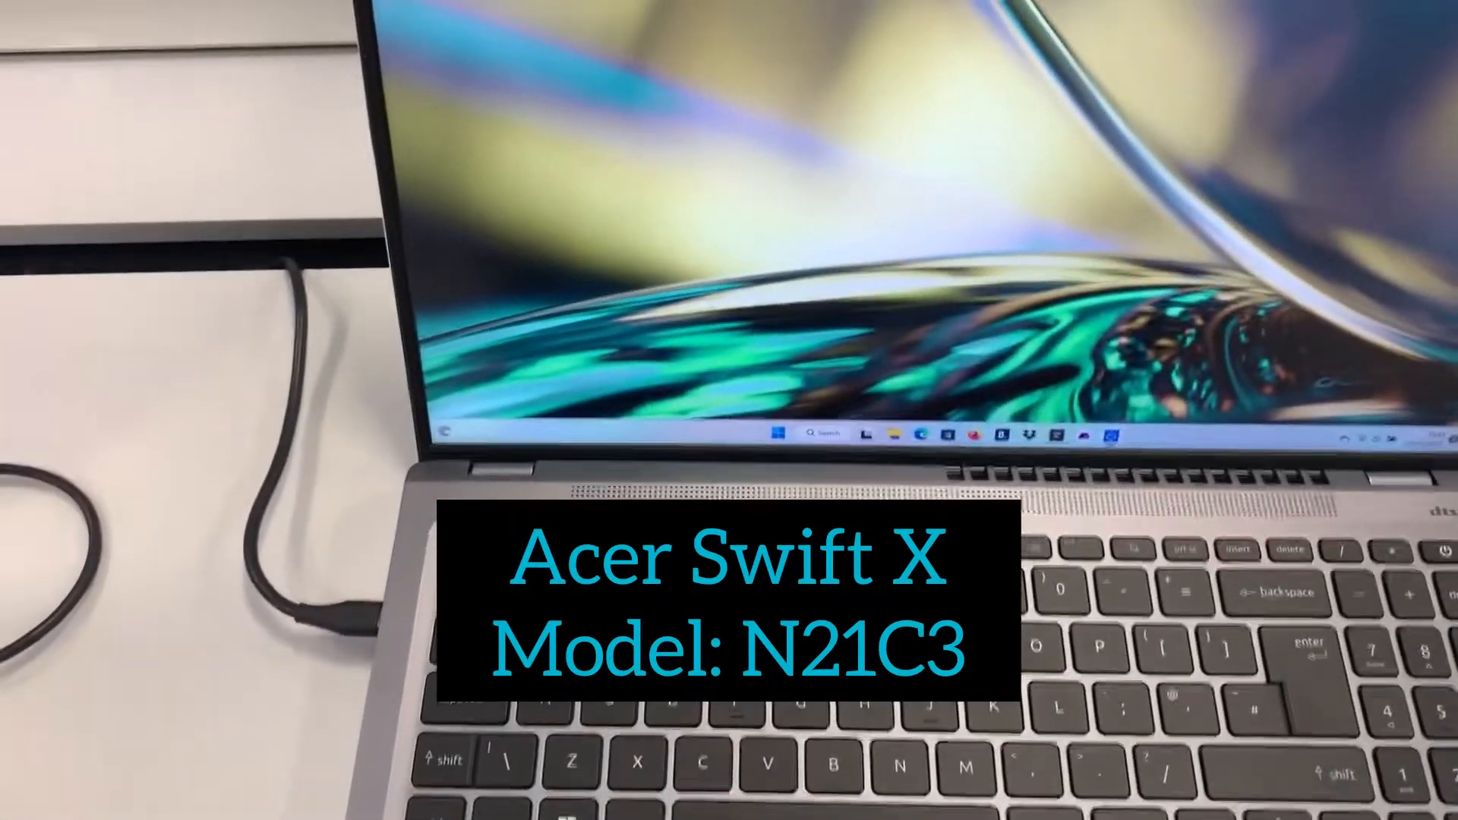
Restart the Windows 11 laptop from the Start menu's power options.
{"action": "left_click", "coordinate": [781, 521]}
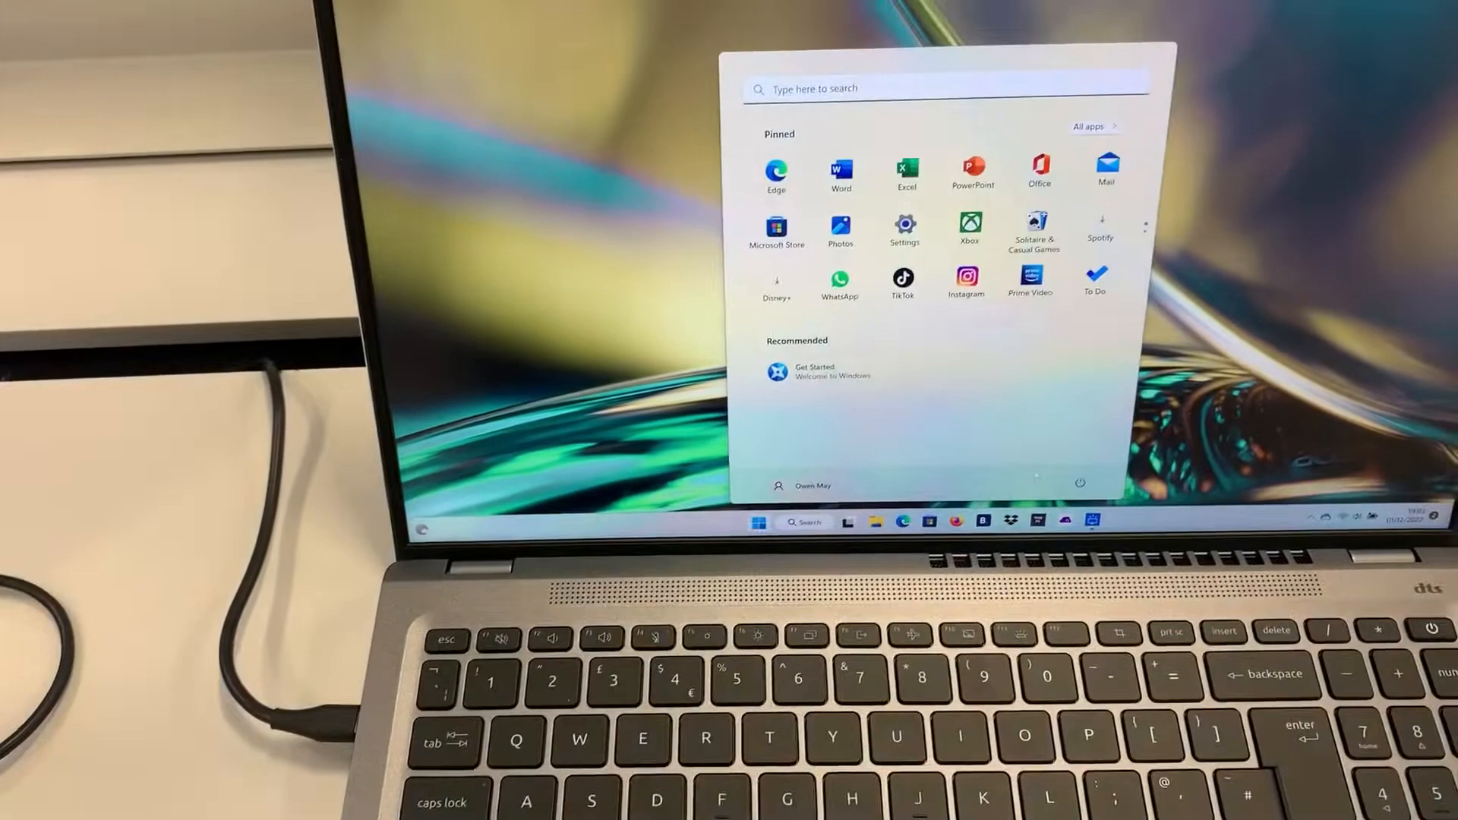
{"action": "left_click", "coordinate": [1080, 481]}
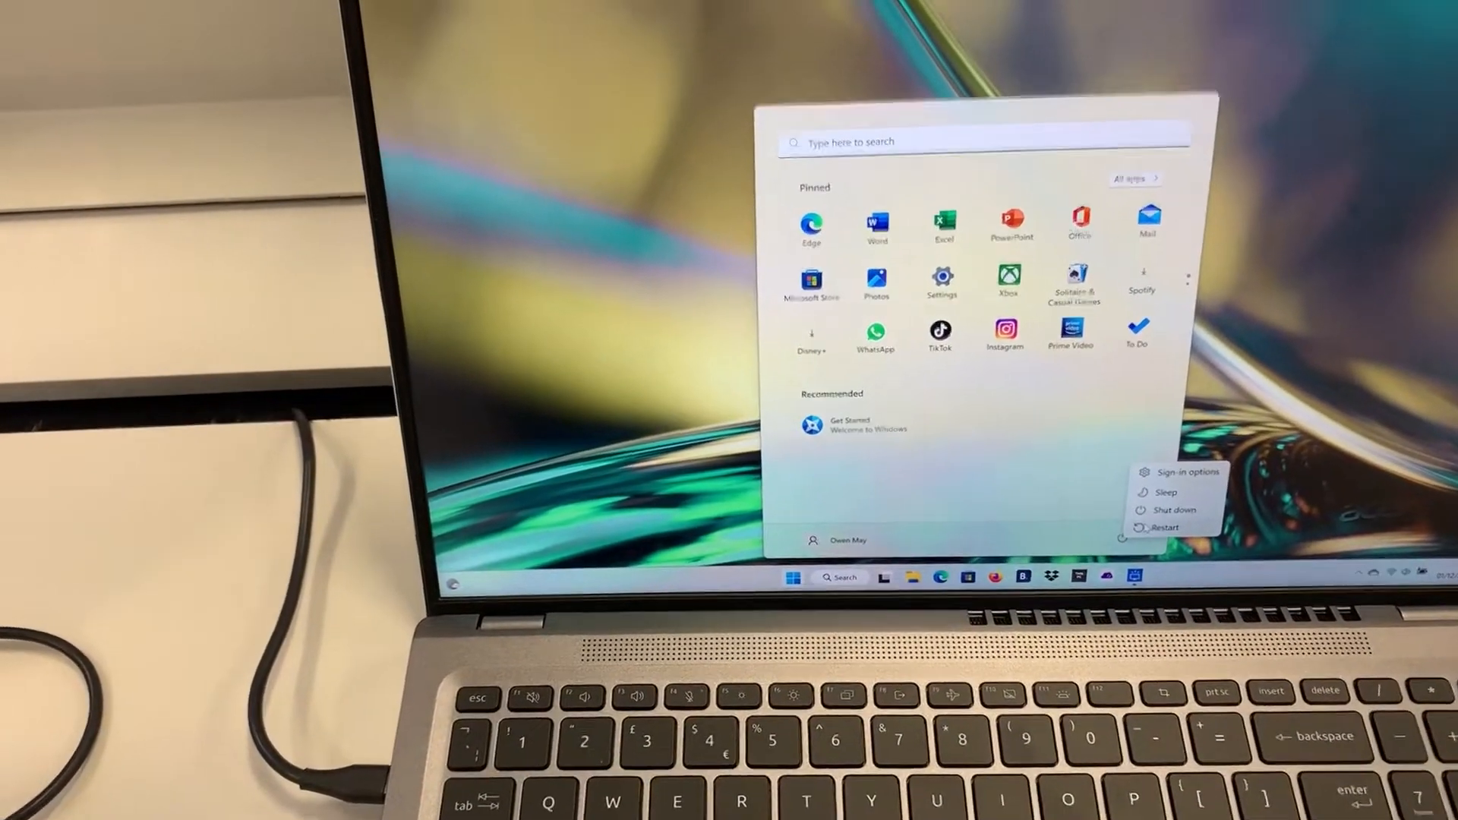
{"action": "left_click", "coordinate": [1164, 527]}
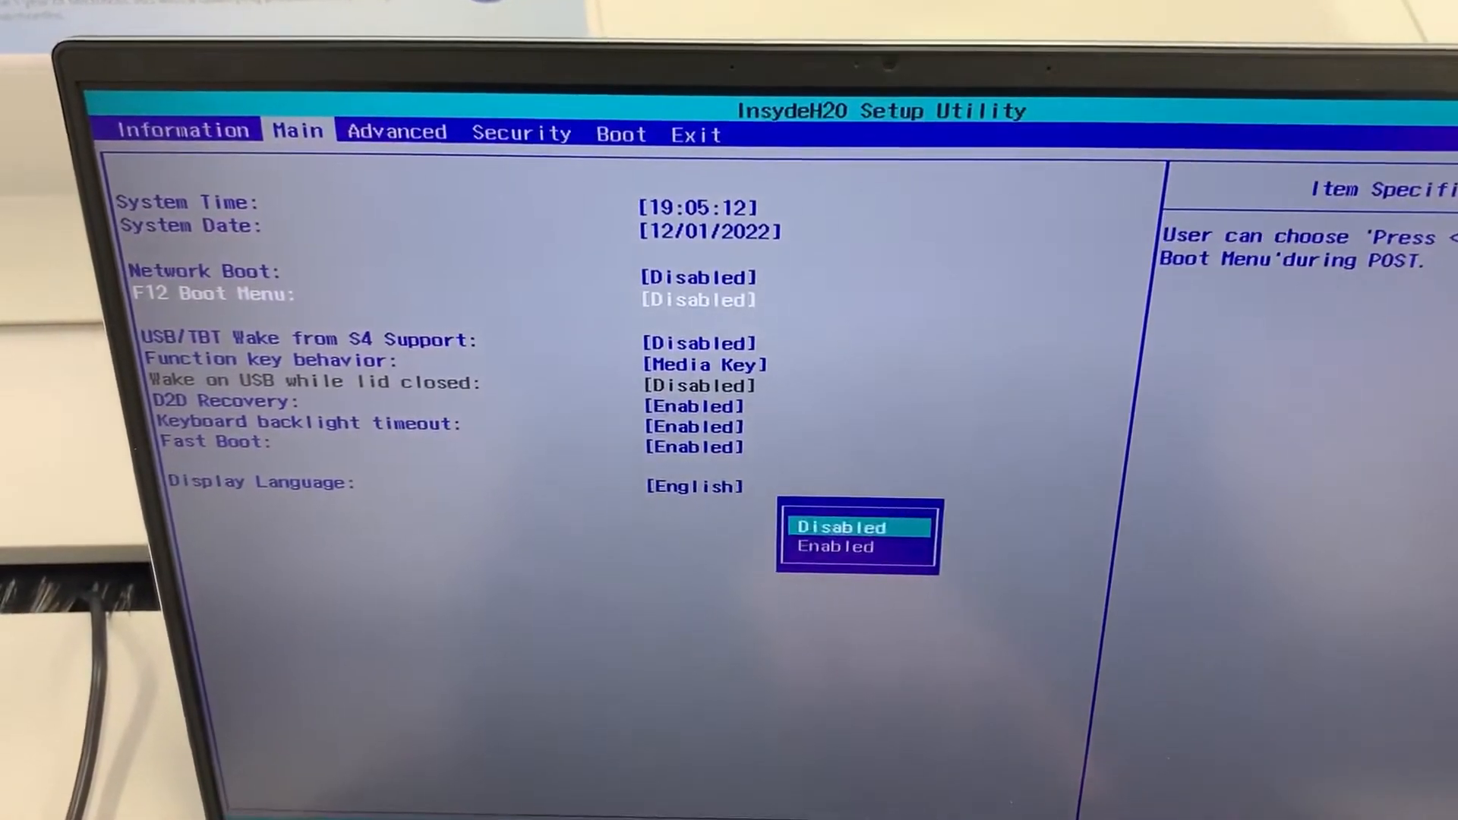
Set F12 Boot Menu to Enabled, then go to the Boot page.
{"action": "key", "text": "Down"}
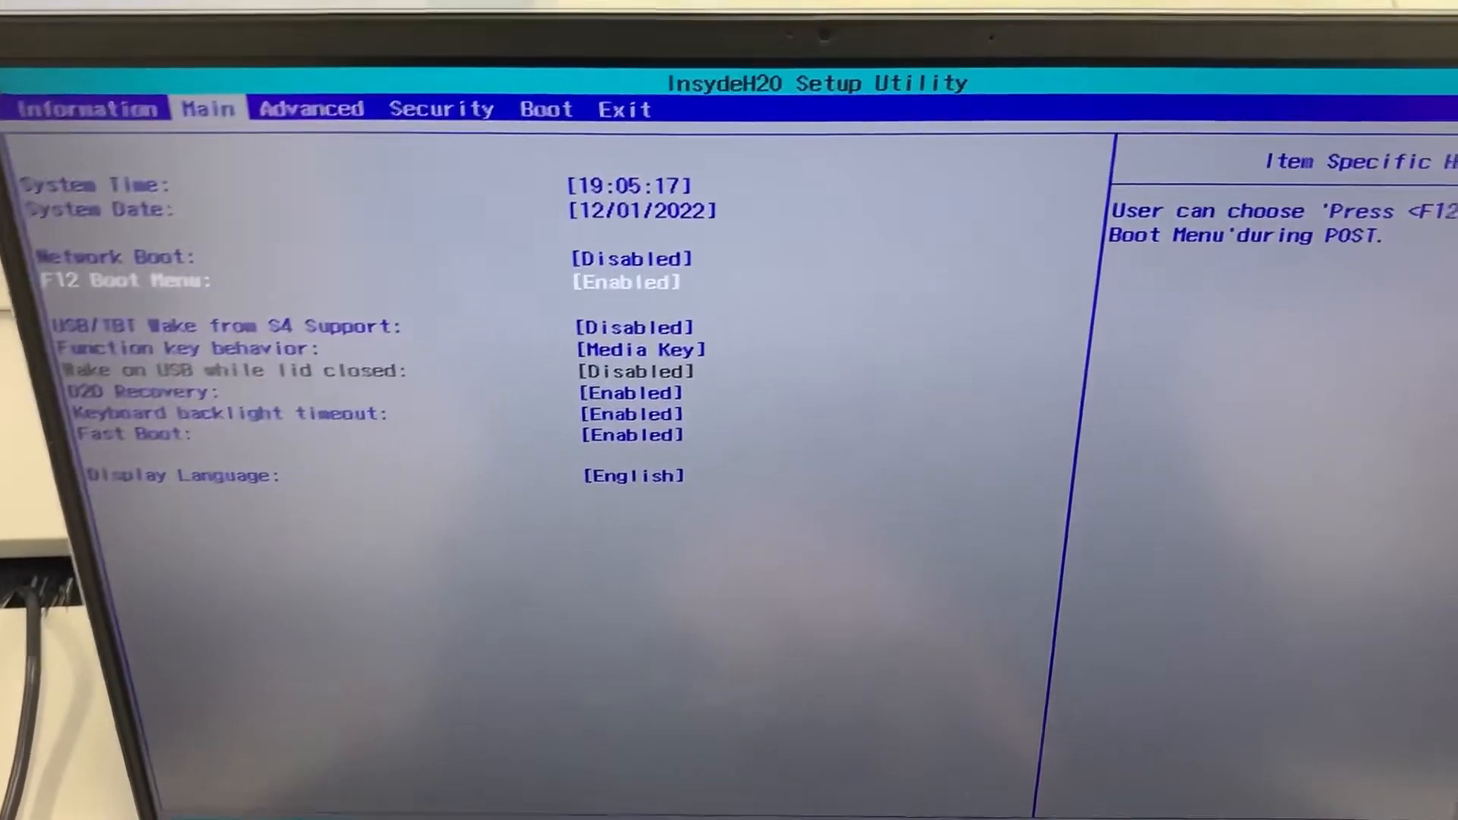
{"action": "left_click", "coordinate": [546, 109]}
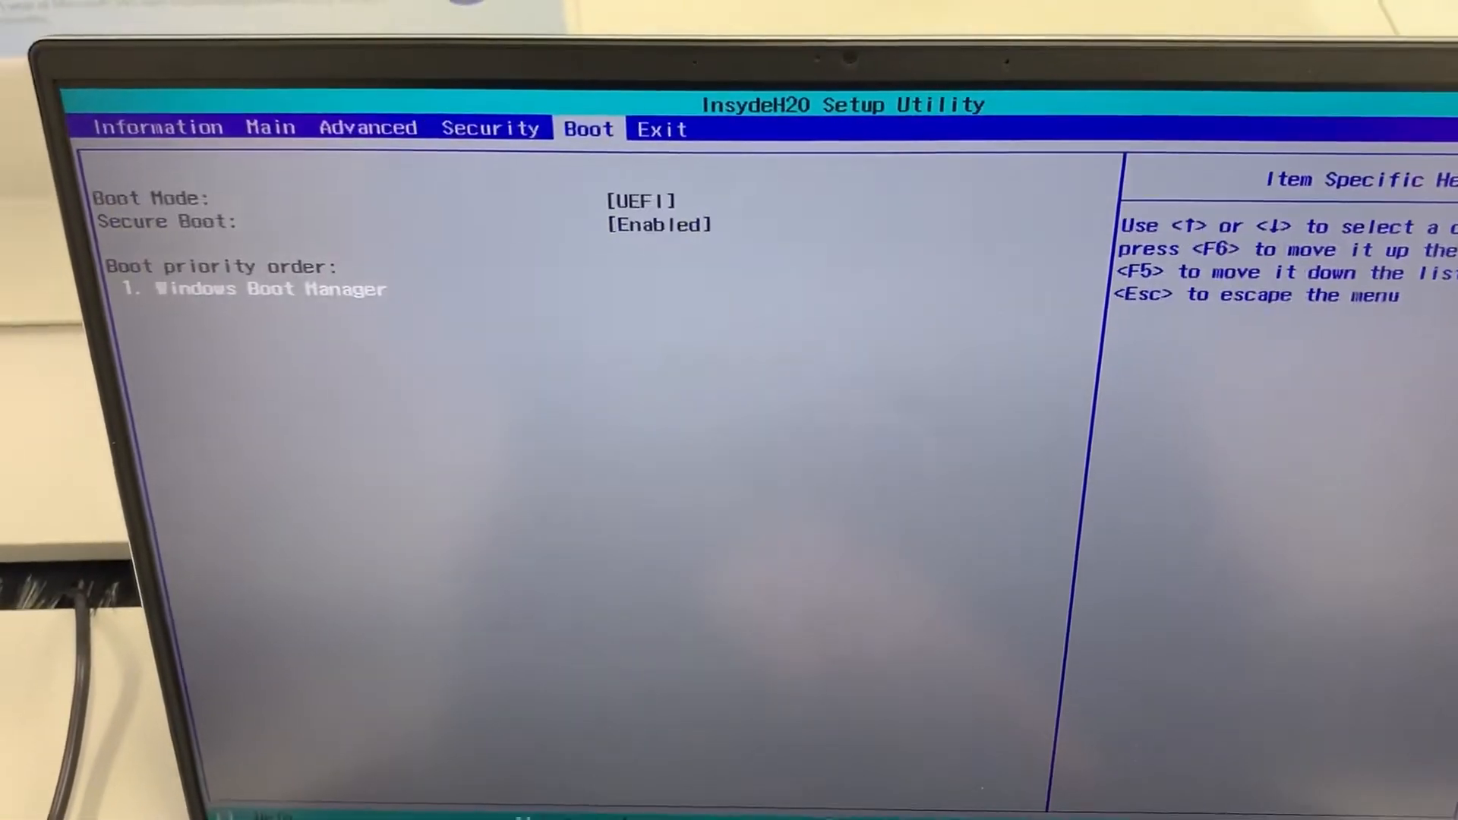